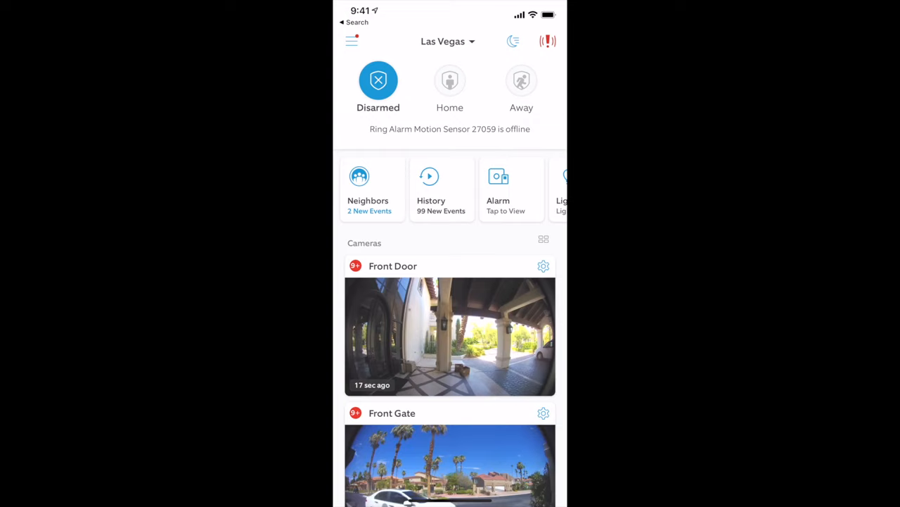
Navigate from the main menu to the account's Users management list
left_click(351, 41)
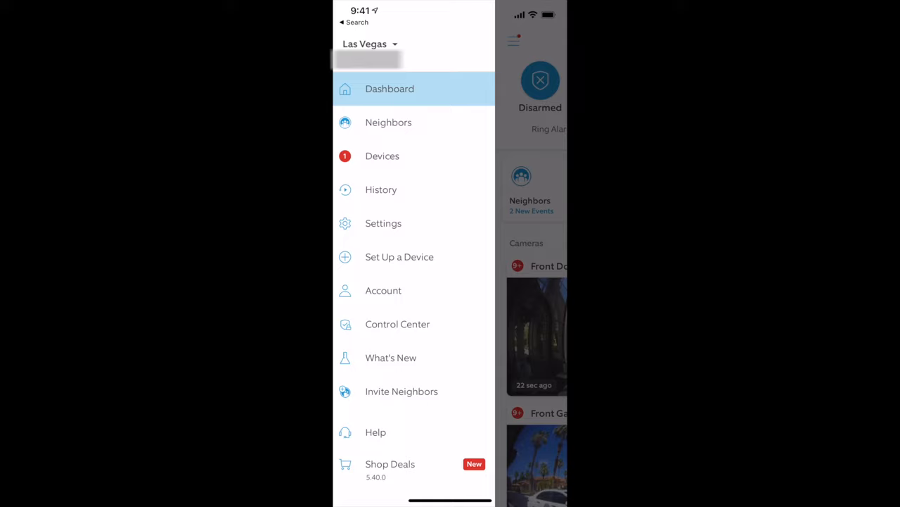
left_click(383, 222)
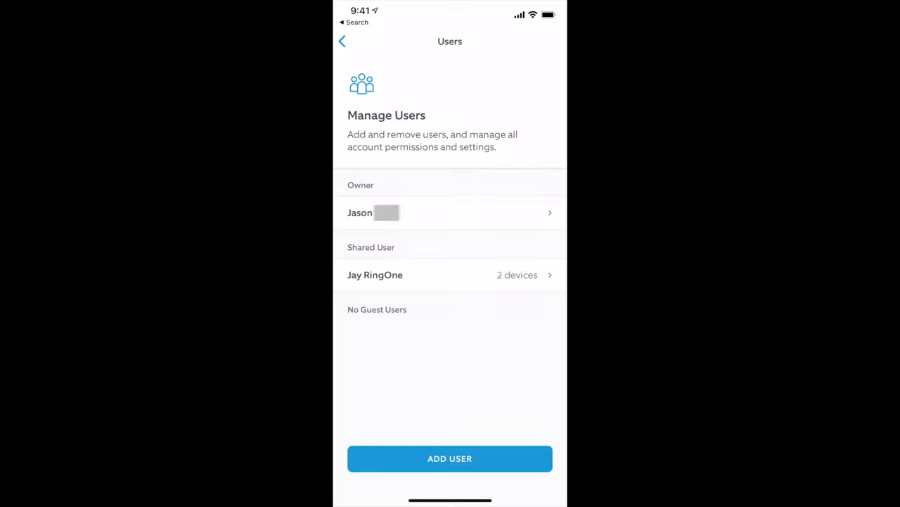
Start adding a new user and choose the Shared User type
left_click(450, 459)
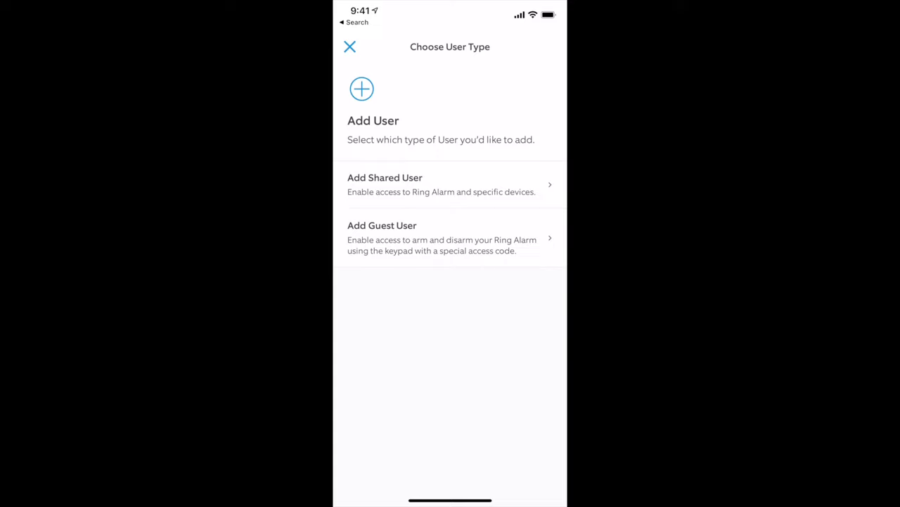
left_click(451, 184)
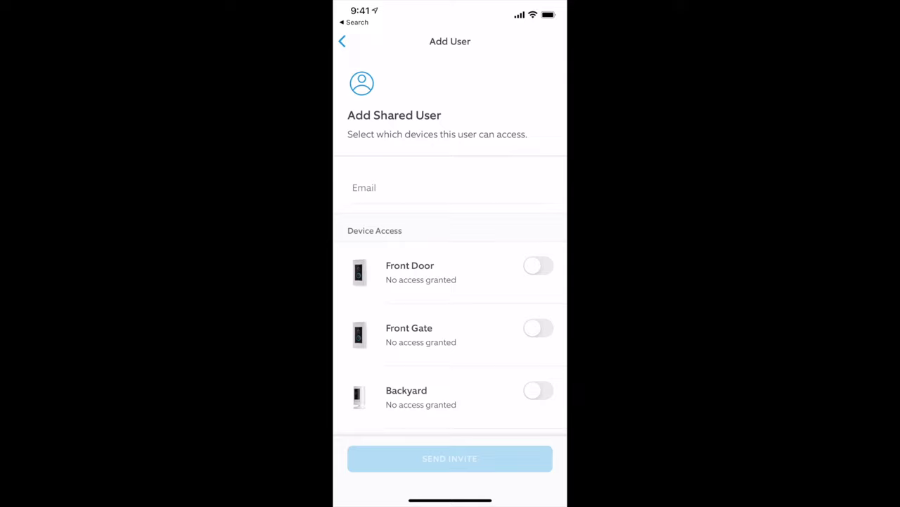
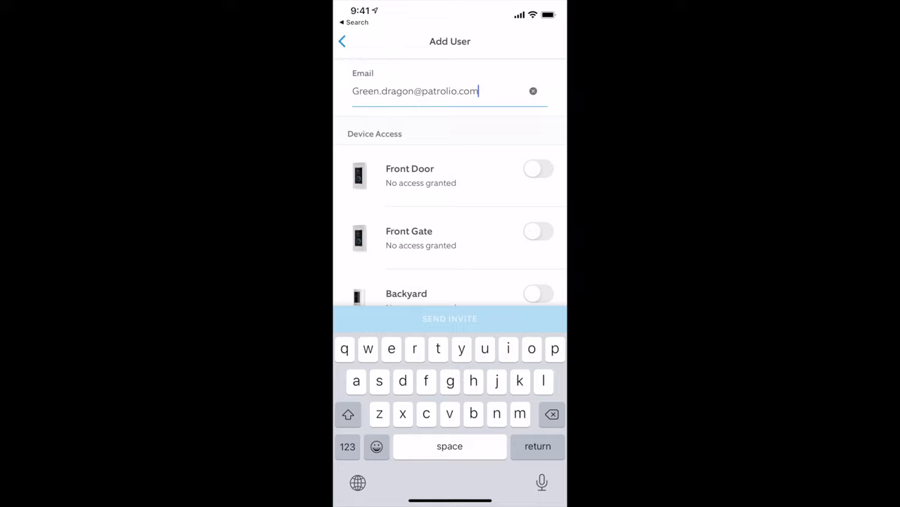
left_click(538, 169)
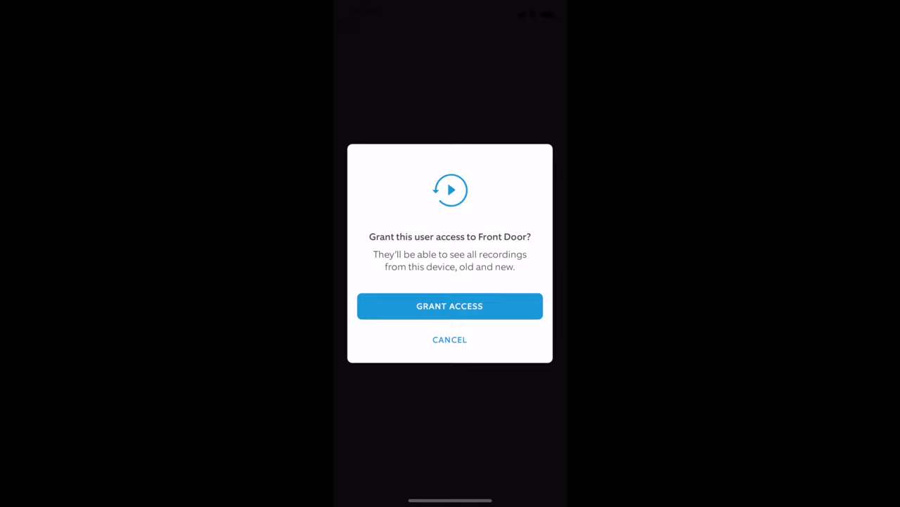
left_click(450, 305)
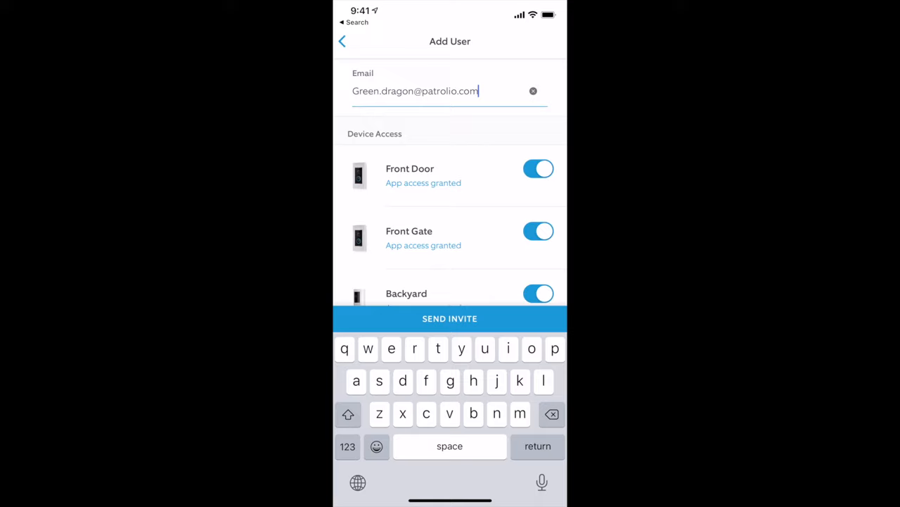
left_click(450, 318)
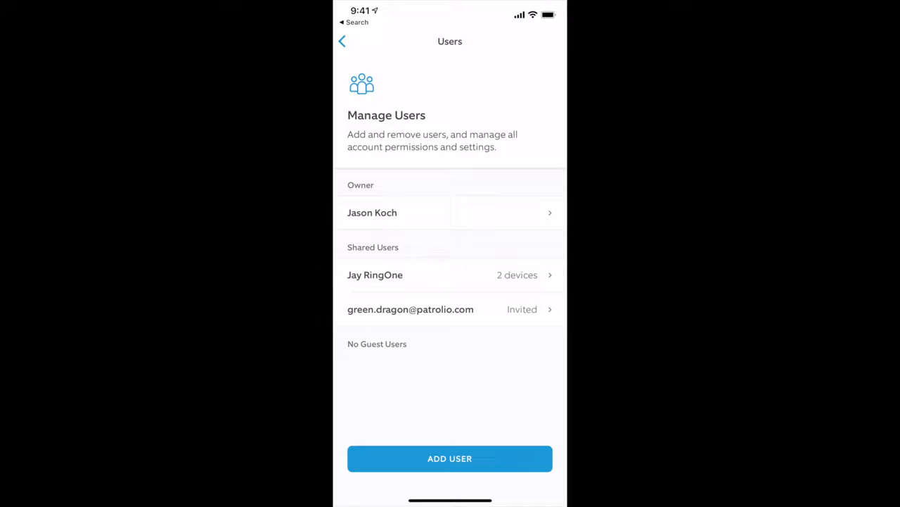